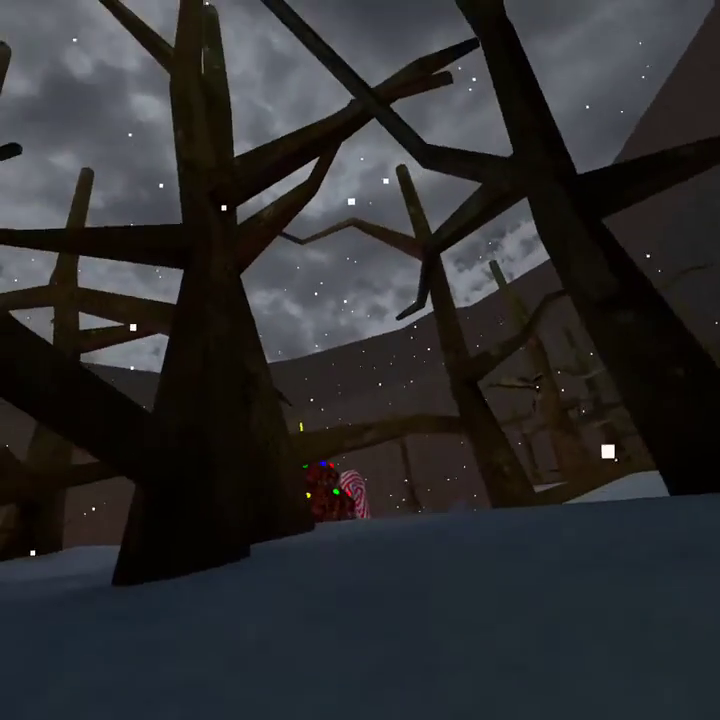
mouse_move(360, 360)
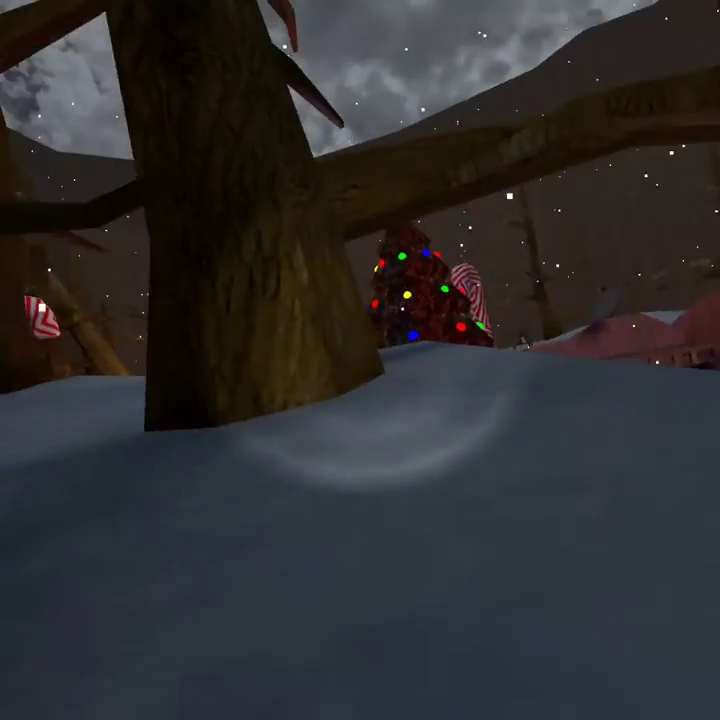